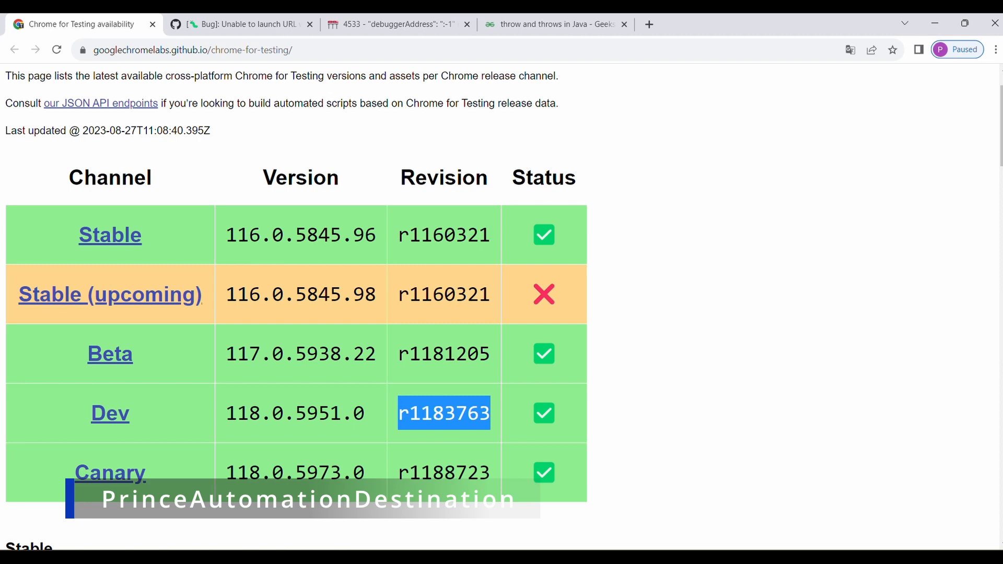
pyautogui.moveTo(110, 235)
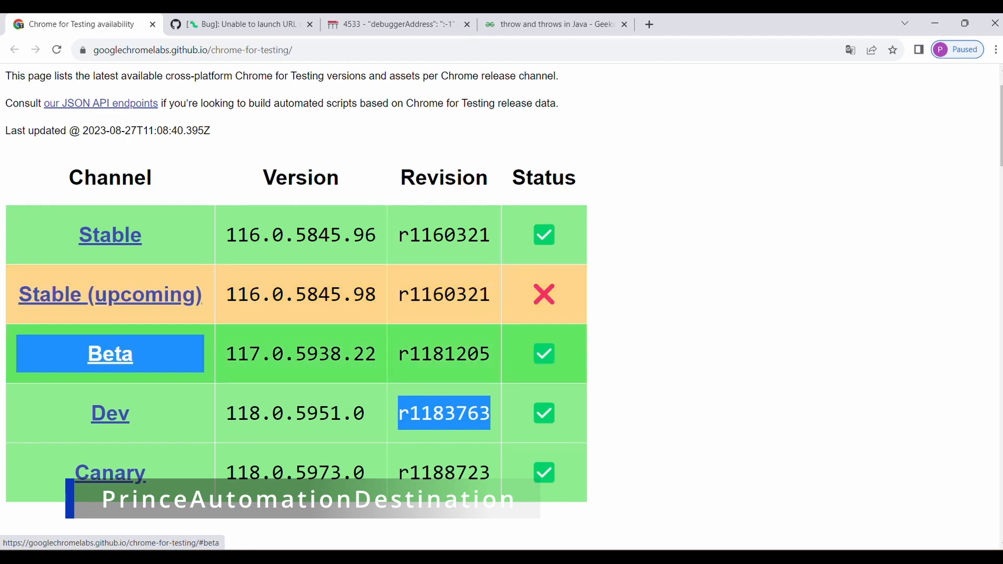
pyautogui.moveTo(110, 413)
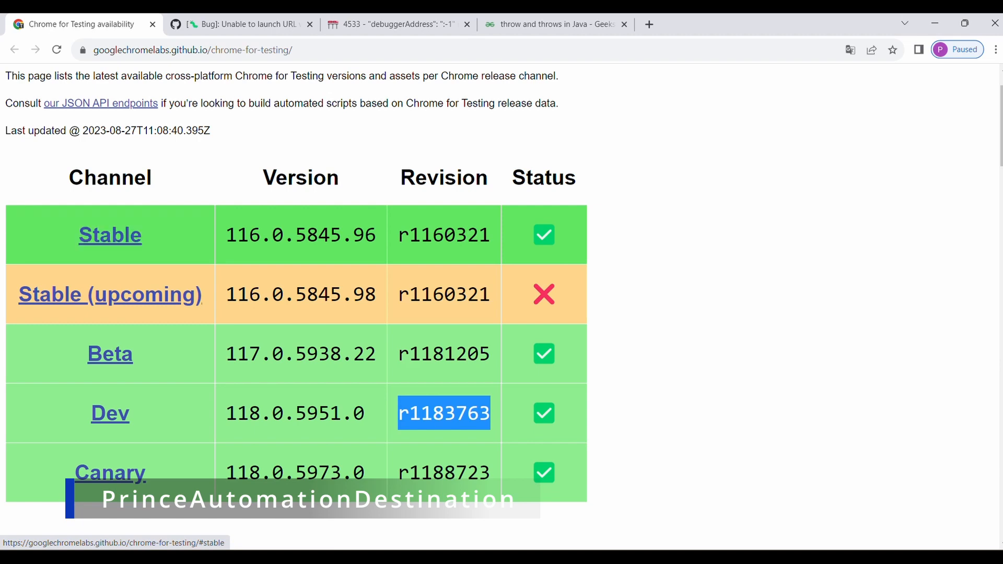
# Scroll the Chrome for Testing page to the Stable Binary/Platform/URL download table
pyautogui.scroll(-3)
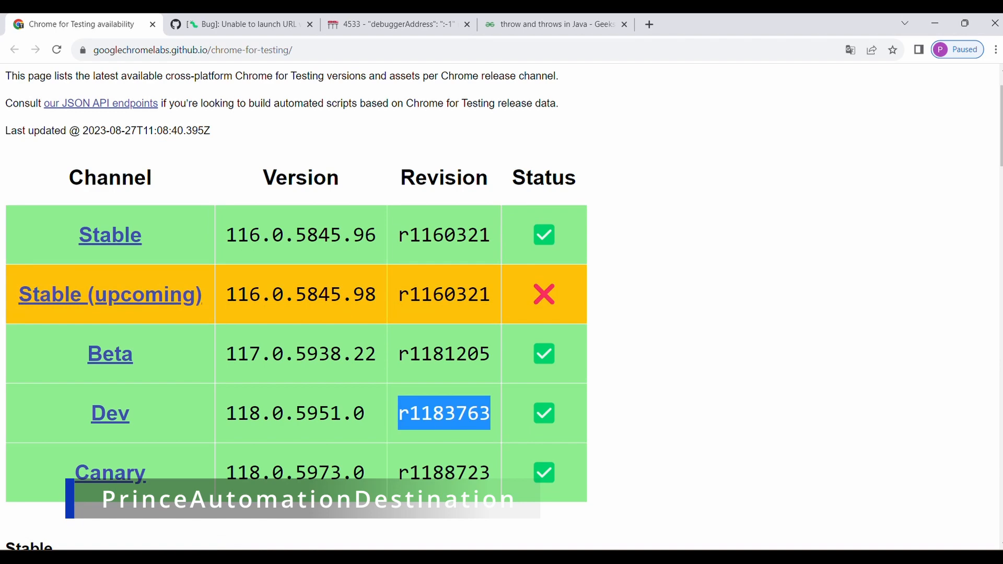
pyautogui.moveTo(110, 235)
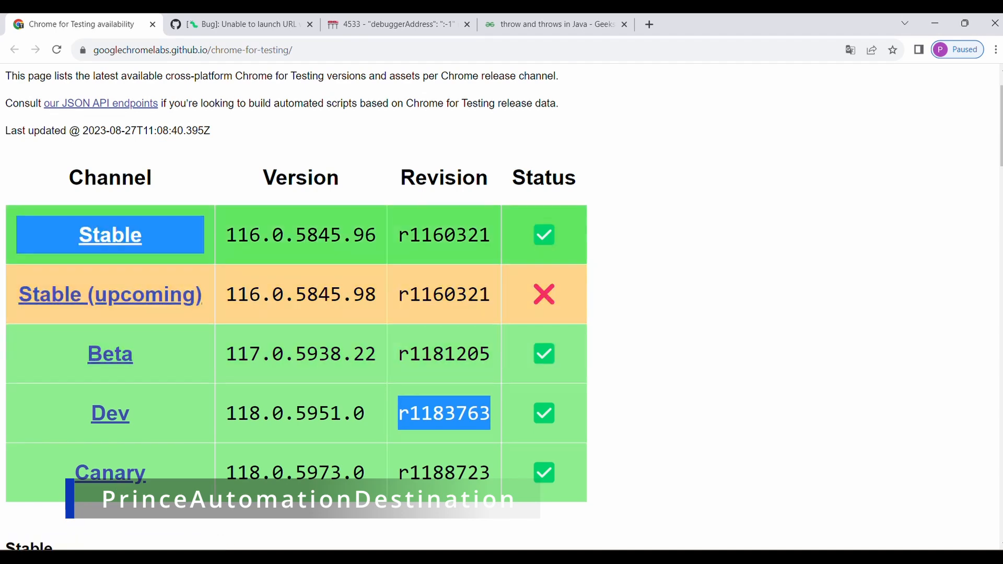
pyautogui.scroll(-3)
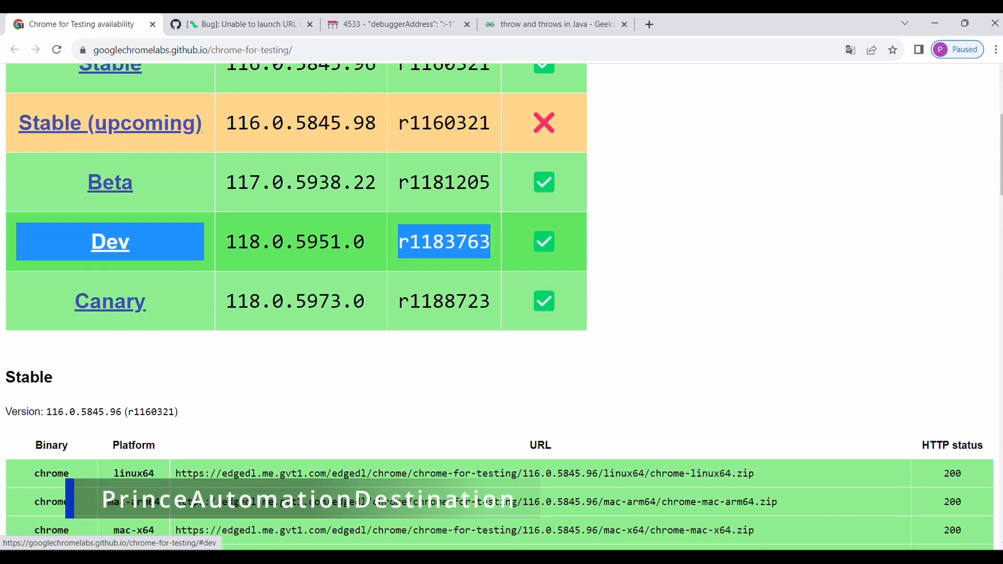
pyautogui.scroll(-3)
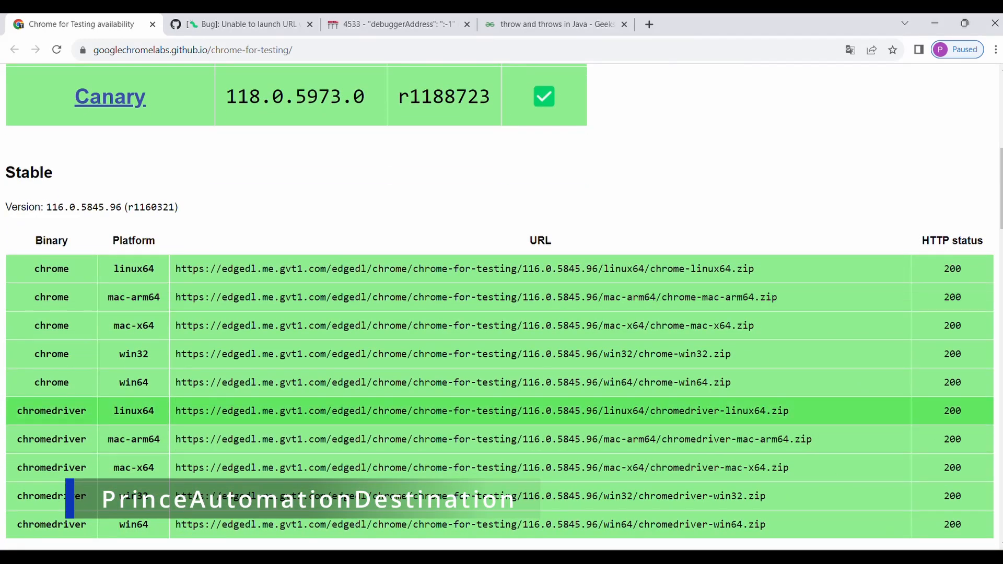
pyautogui.scroll(-3)
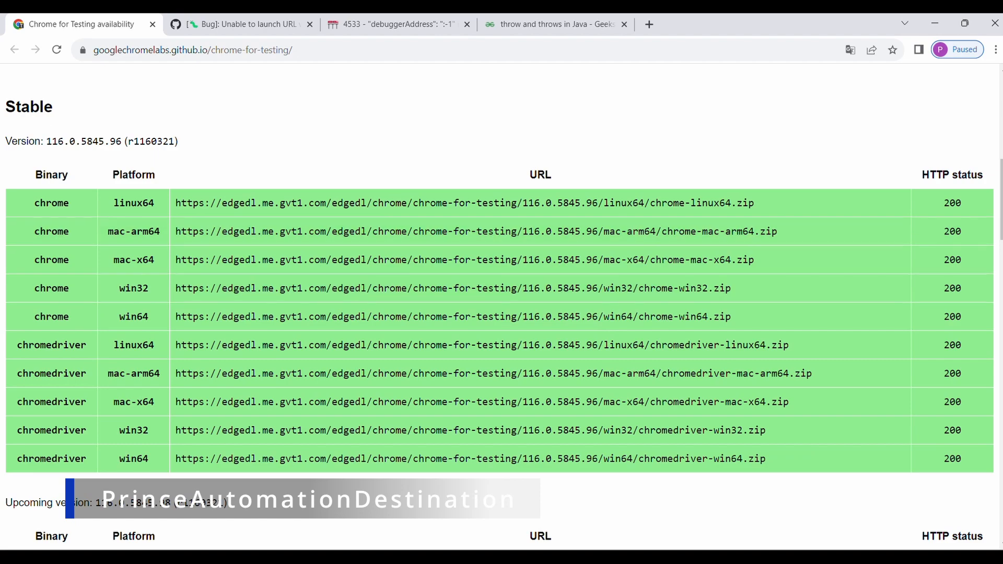
pyautogui.scroll(-3)
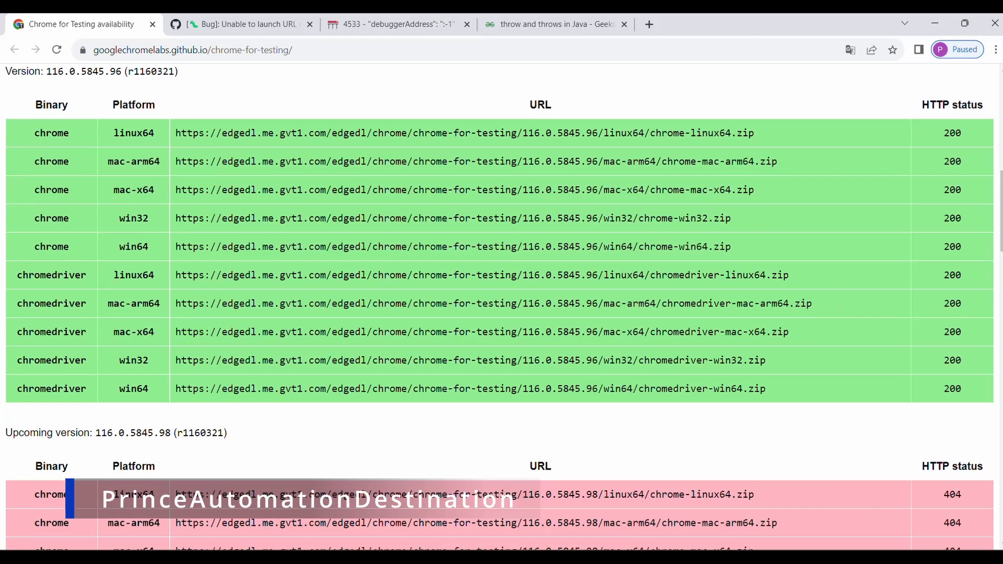
pyautogui.scroll(3)
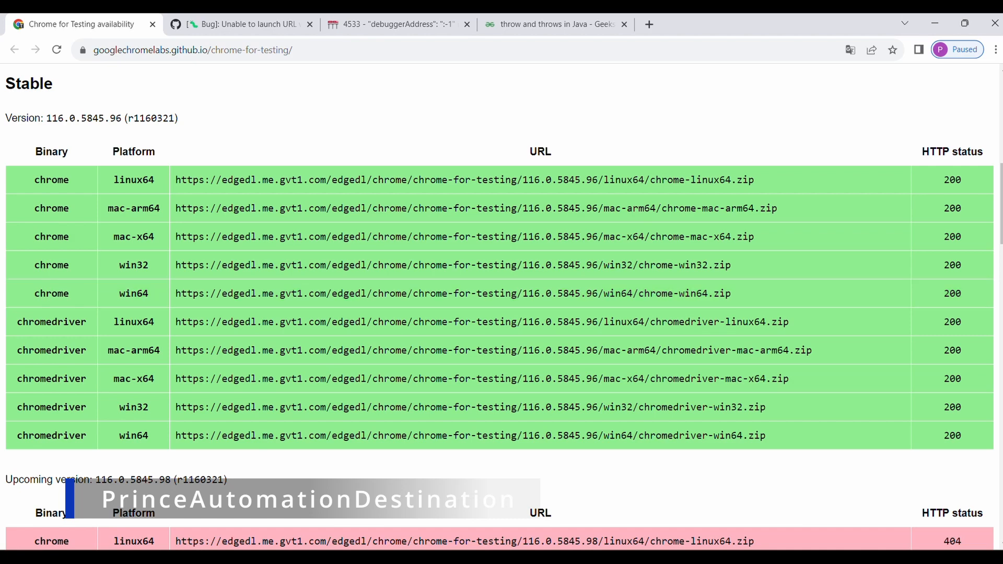
pyautogui.moveTo(448, 293)
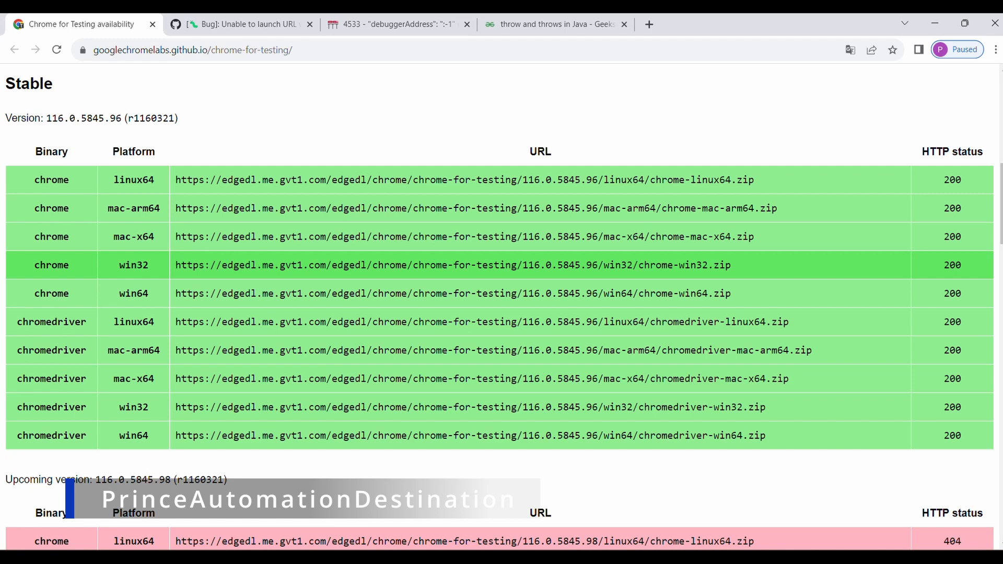
pyautogui.scroll(-3)
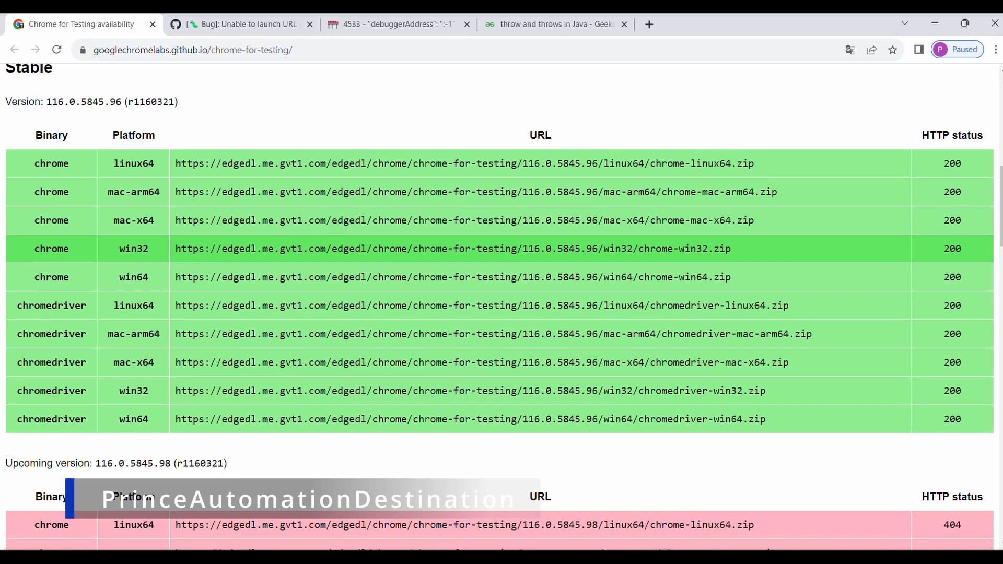
pyautogui.scroll(-3)
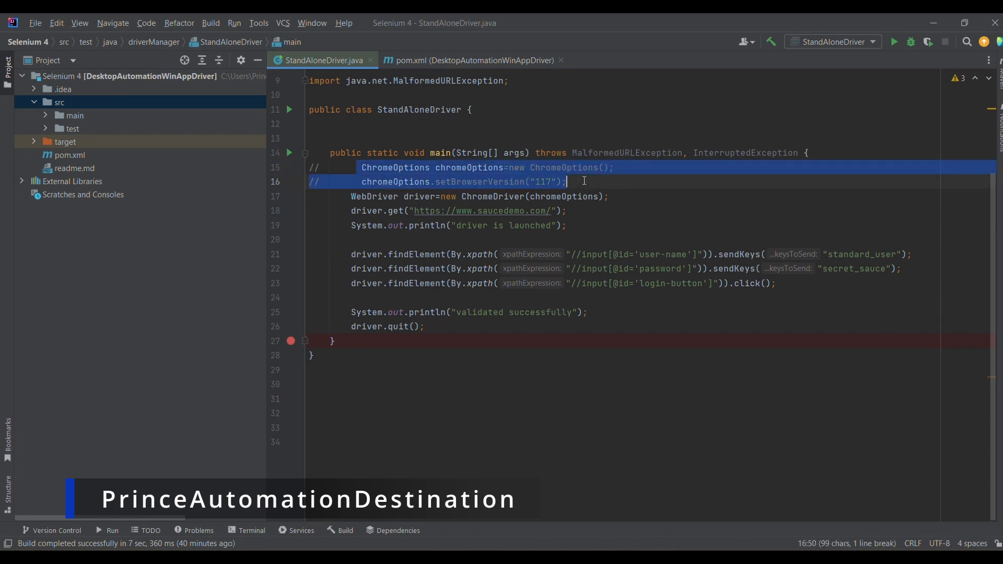
# Select the chromeOptions argument in new ChromeDriver() to remove it
pyautogui.doubleClick(563, 196)
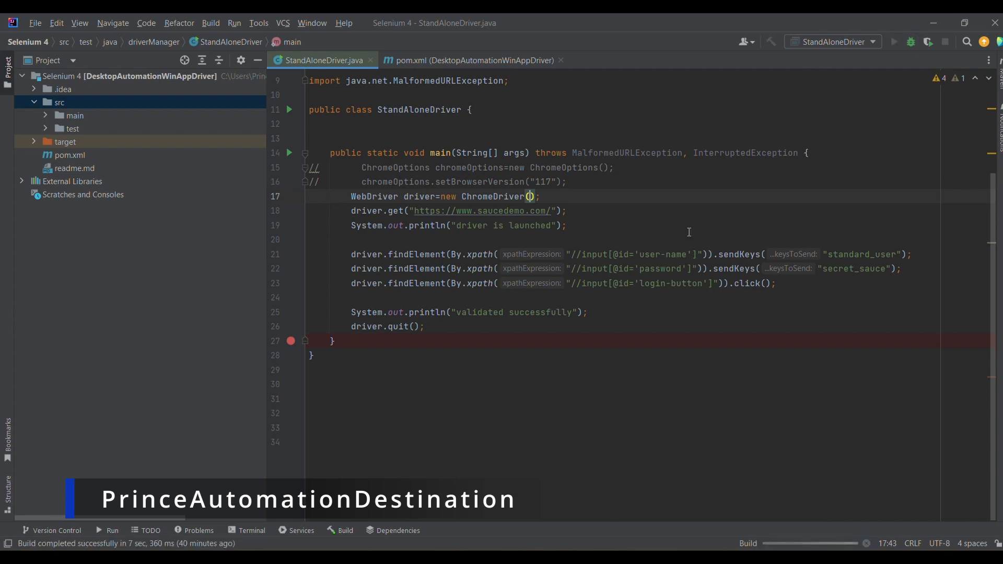
pyautogui.moveTo(640, 224)
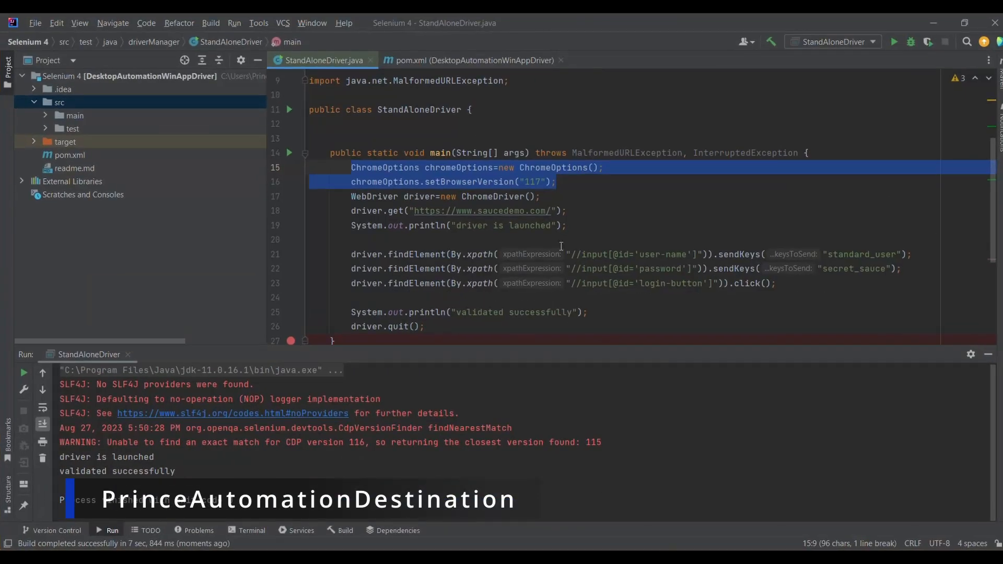
# Put the cursor in the StandAloneDriver code to restore chromeOptions in new ChromeDriver()
pyautogui.click(598, 221)
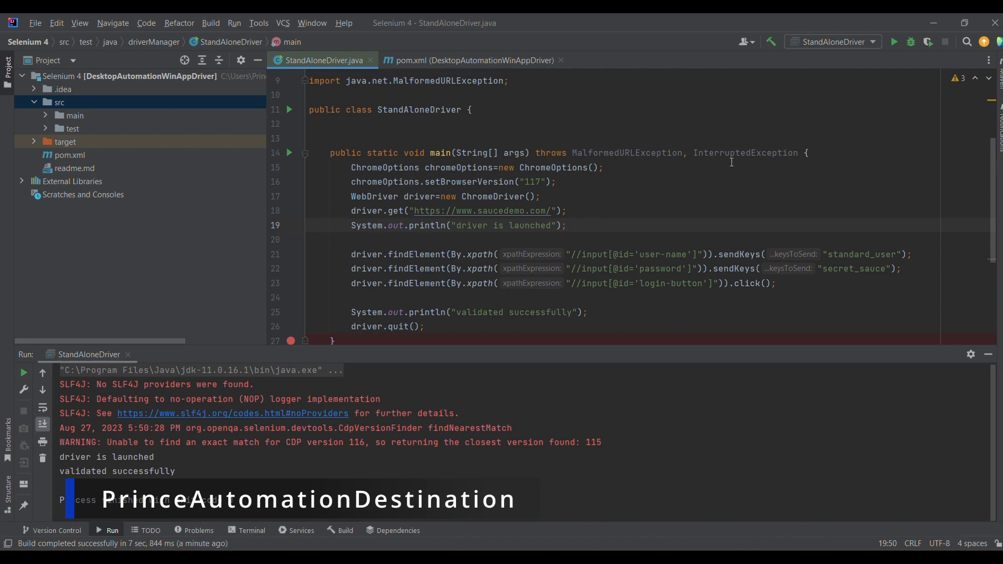
pyautogui.moveTo(555, 204)
pyautogui.write('chromeOptions')
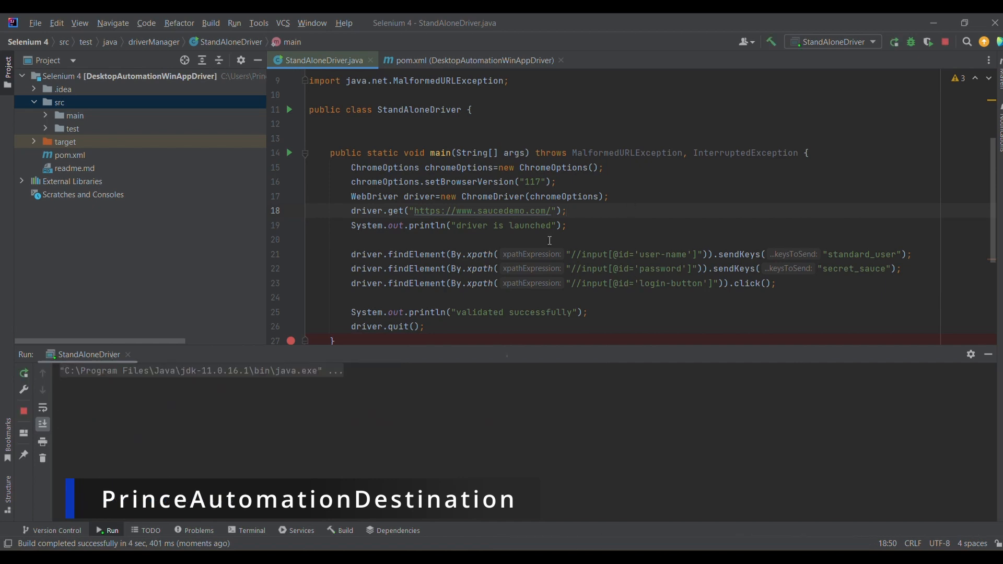
pyautogui.moveTo(539, 244)
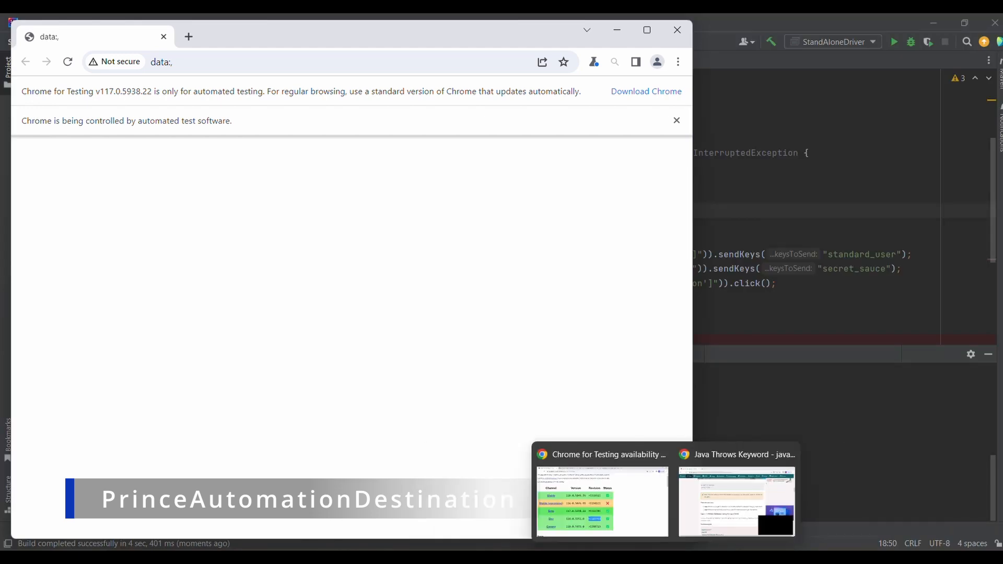
pyautogui.moveTo(116, 102)
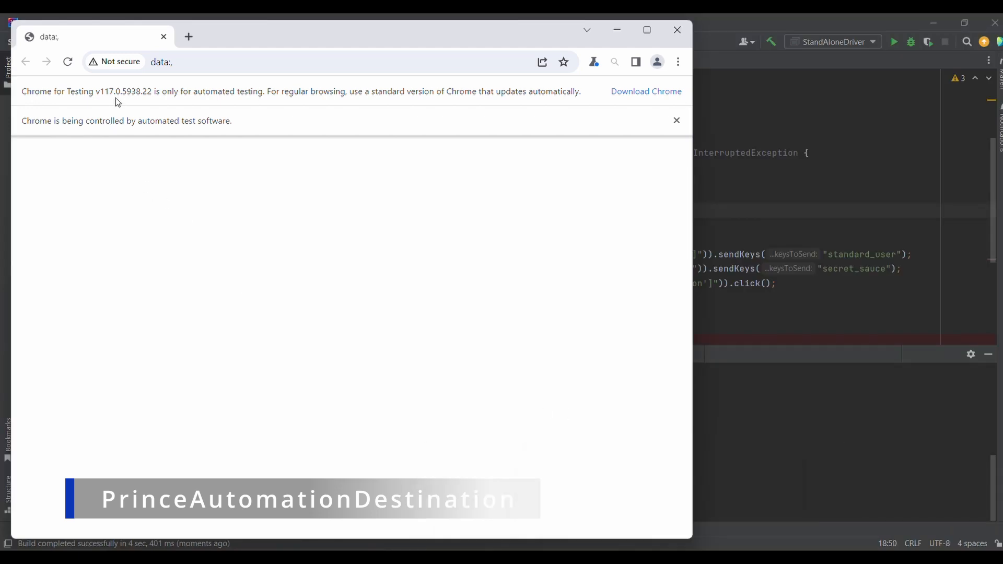
pyautogui.moveTo(90, 87)
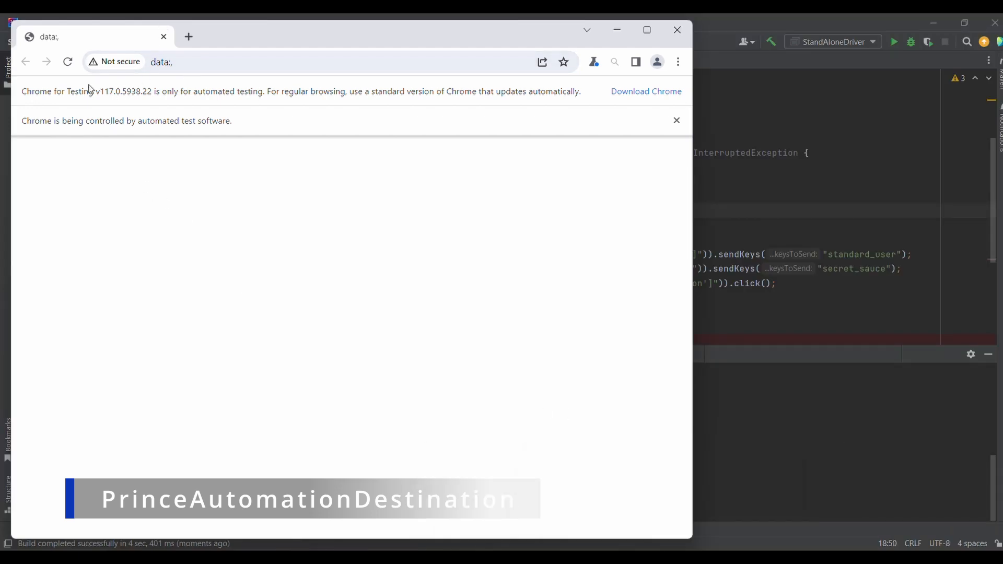
pyautogui.moveTo(64, 94)
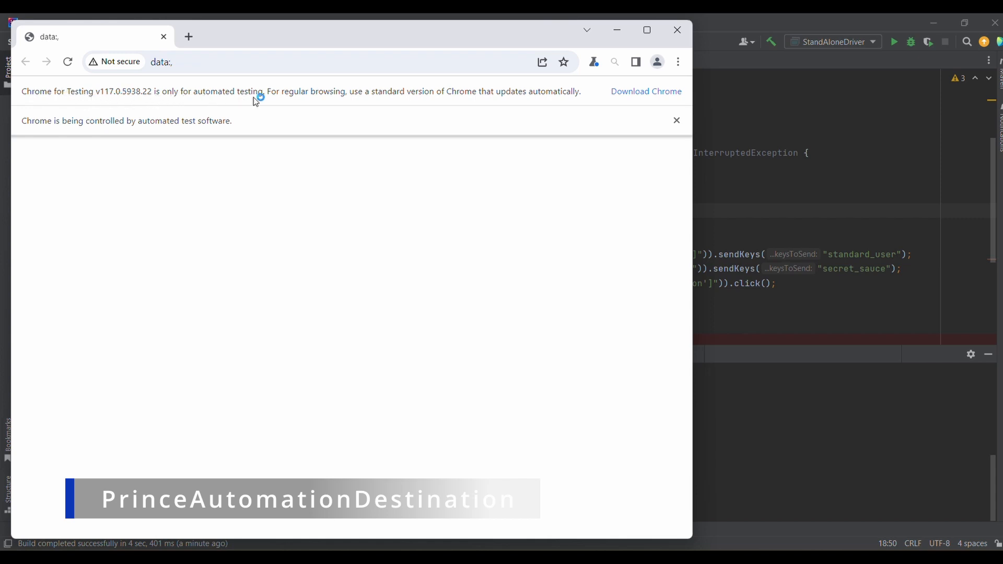
pyautogui.moveTo(543, 221)
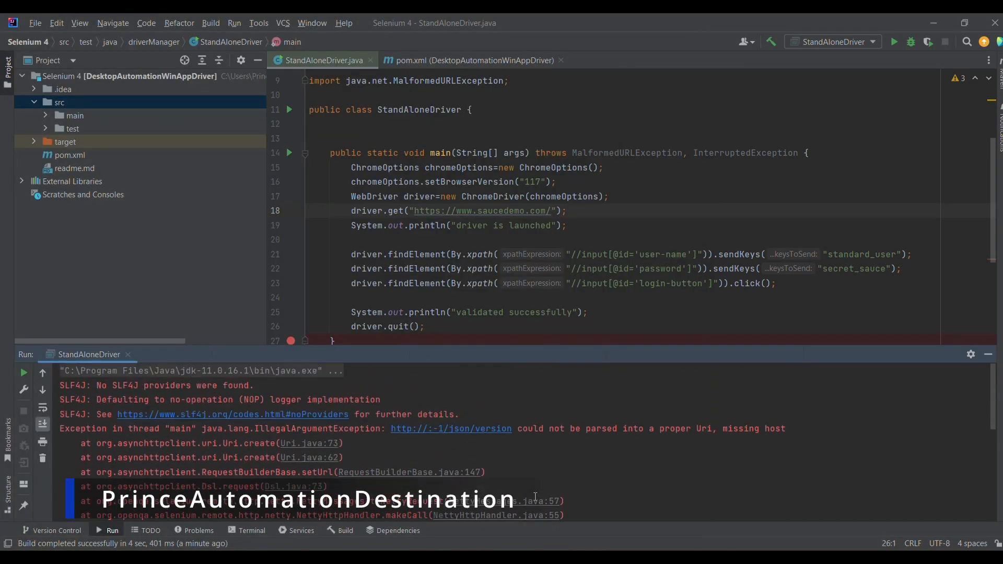
pyautogui.moveTo(397, 436)
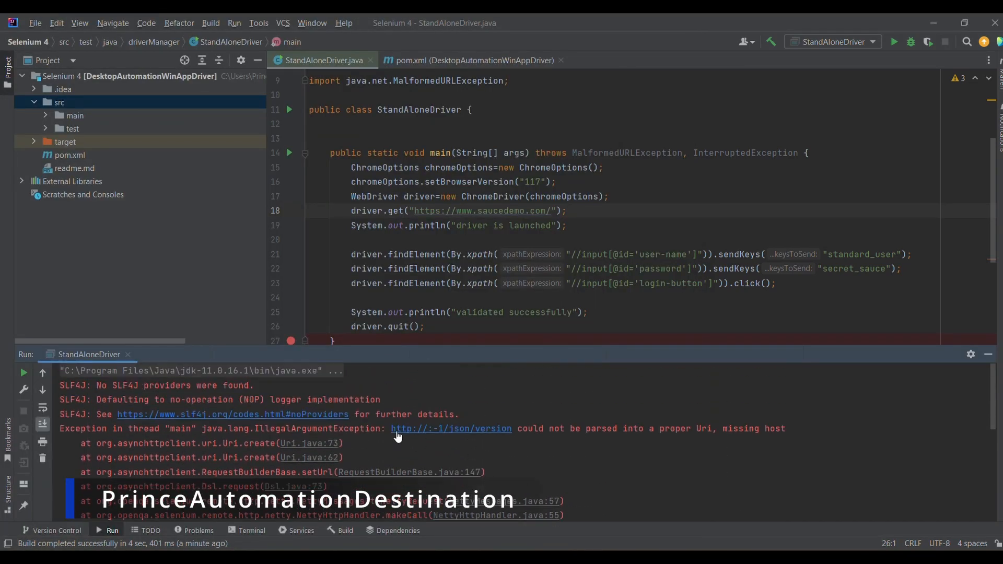
pyautogui.moveTo(474, 433)
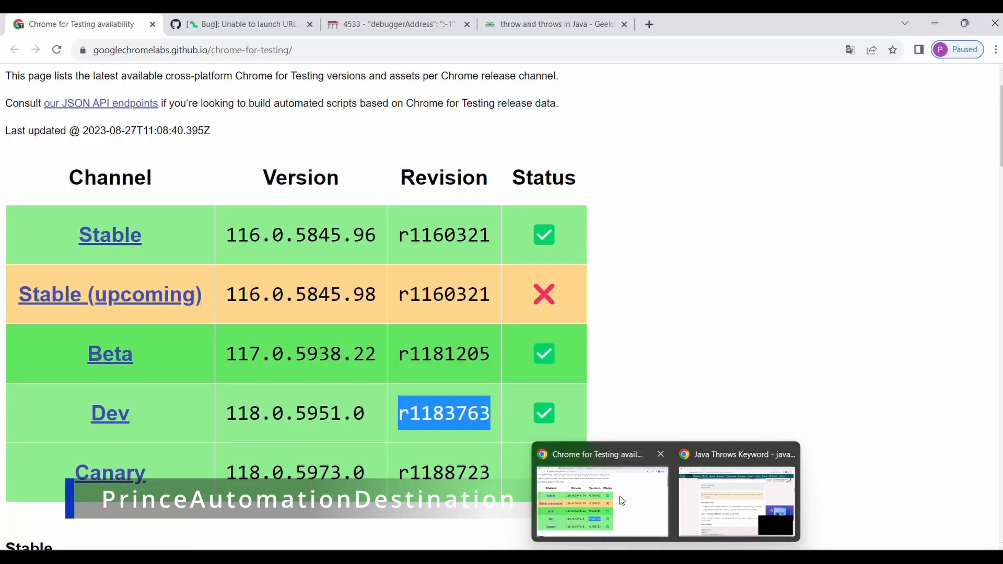
# Read through the GitHub issue #12457 bug description and log output
pyautogui.click(237, 24)
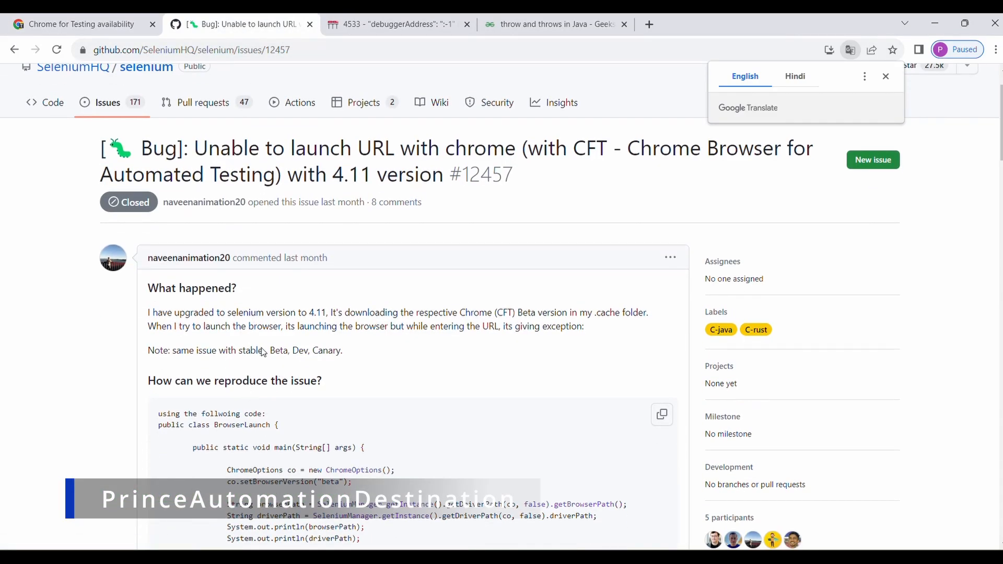
pyautogui.scroll(-3)
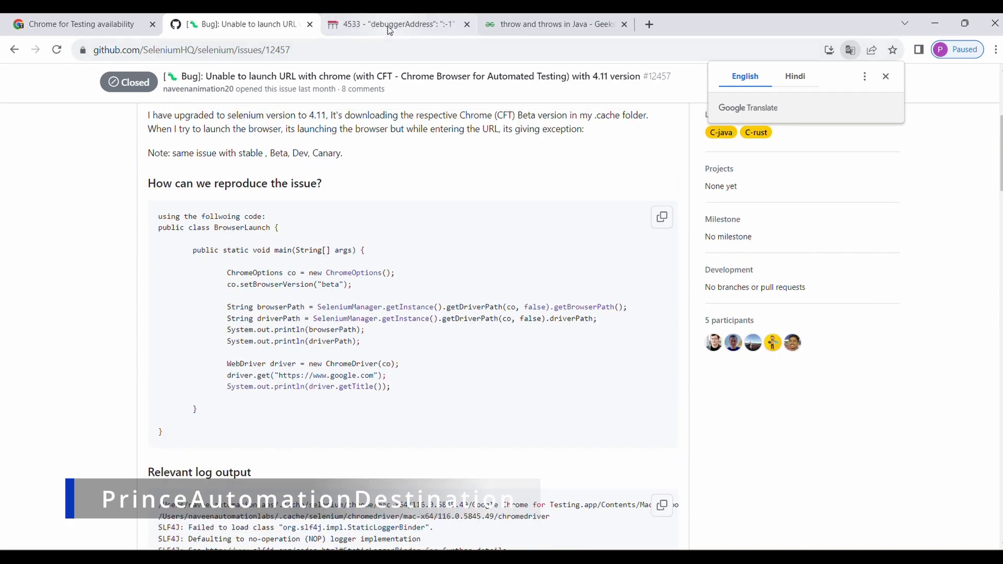
pyautogui.scroll(-3)
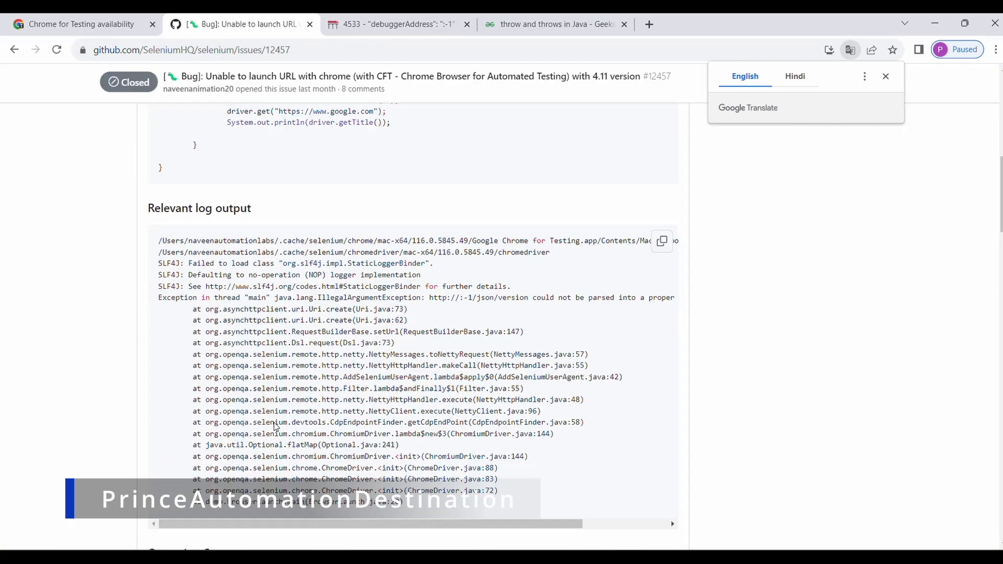
pyautogui.scroll(-3)
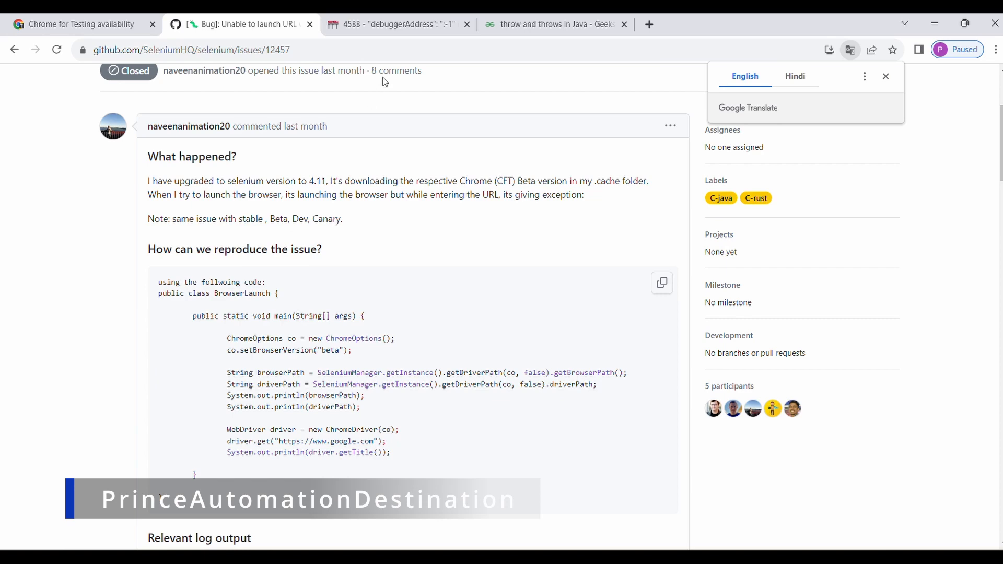
pyautogui.click(387, 24)
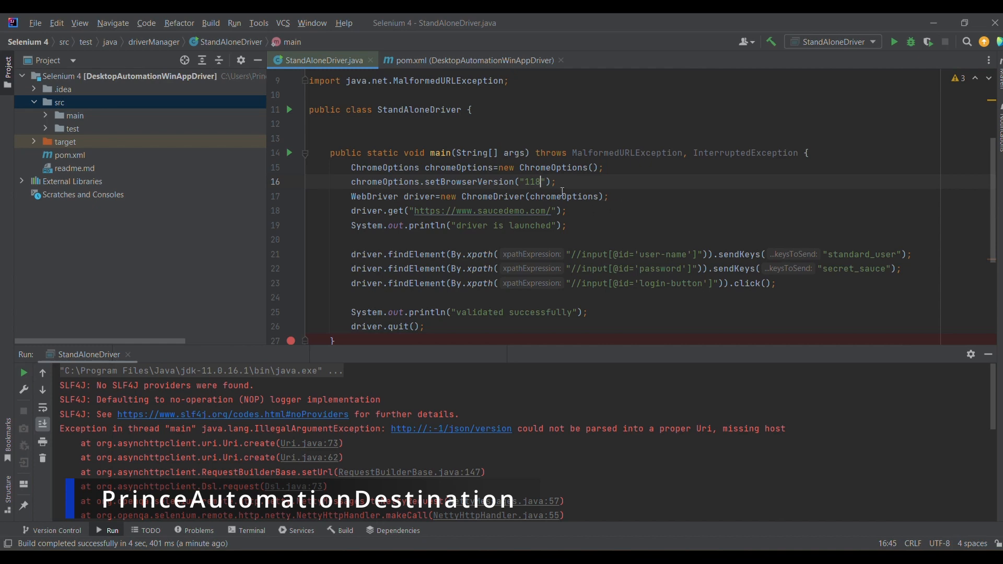
pyautogui.moveTo(510, 226)
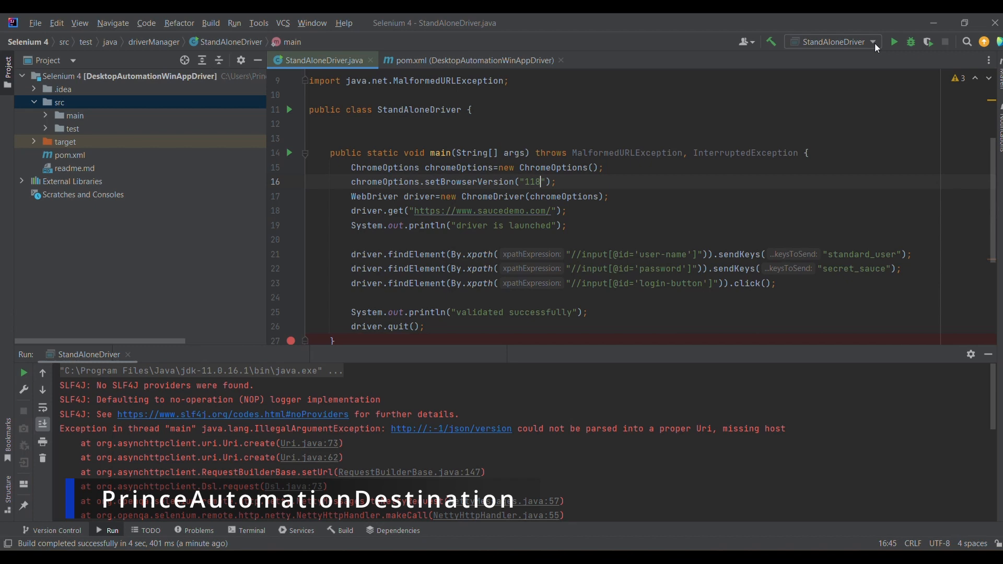
pyautogui.moveTo(897, 43)
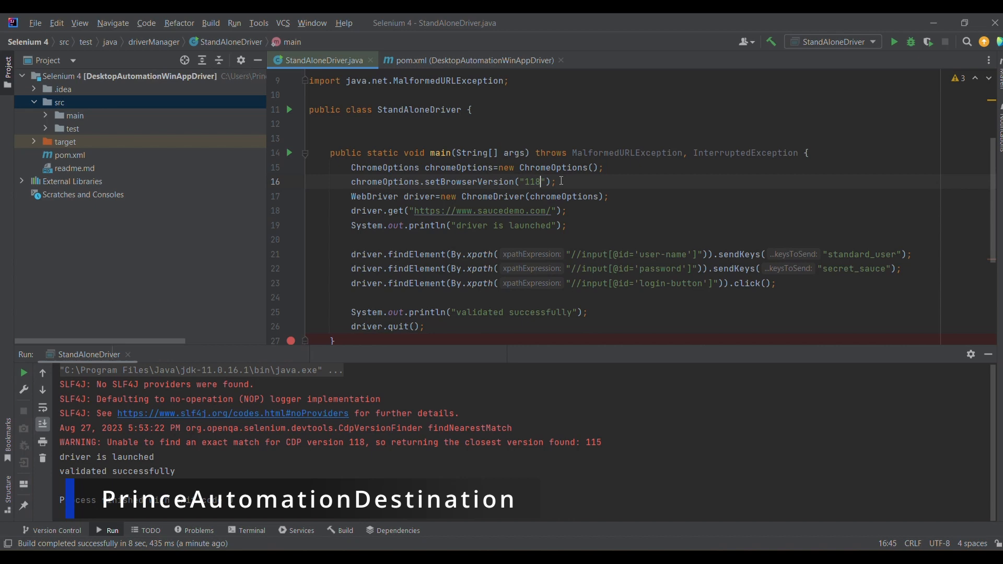
pyautogui.moveTo(578, 187)
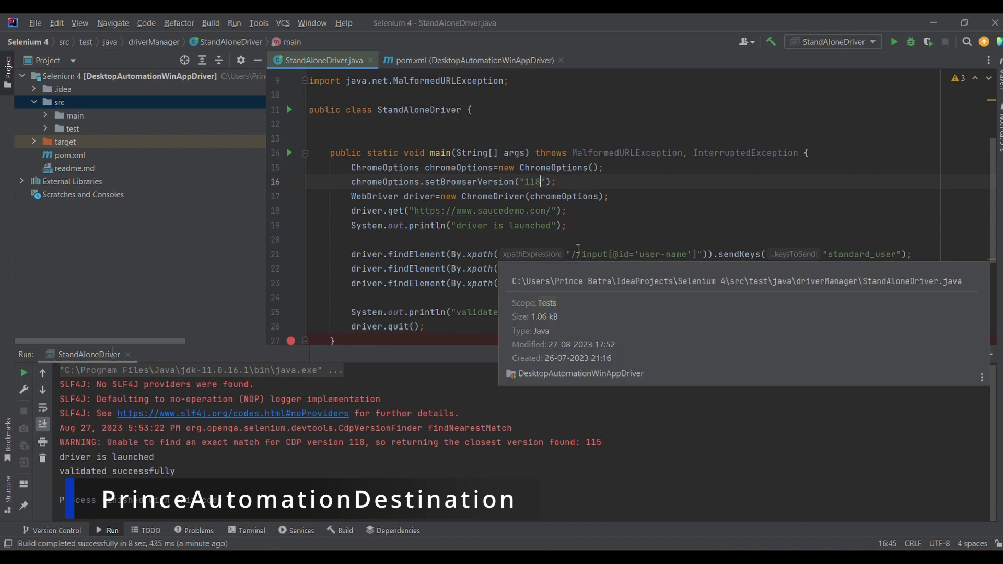
pyautogui.moveTo(584, 182)
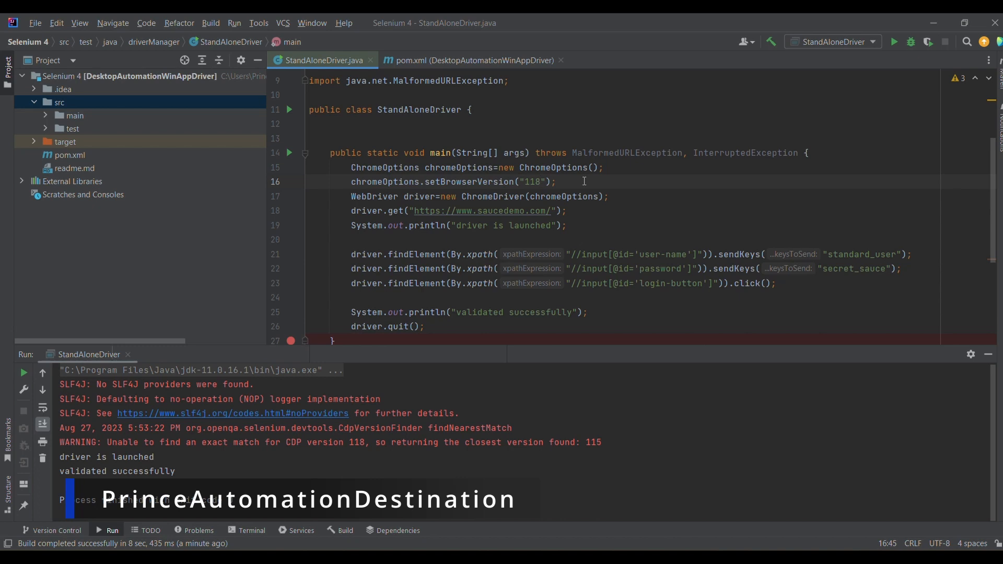